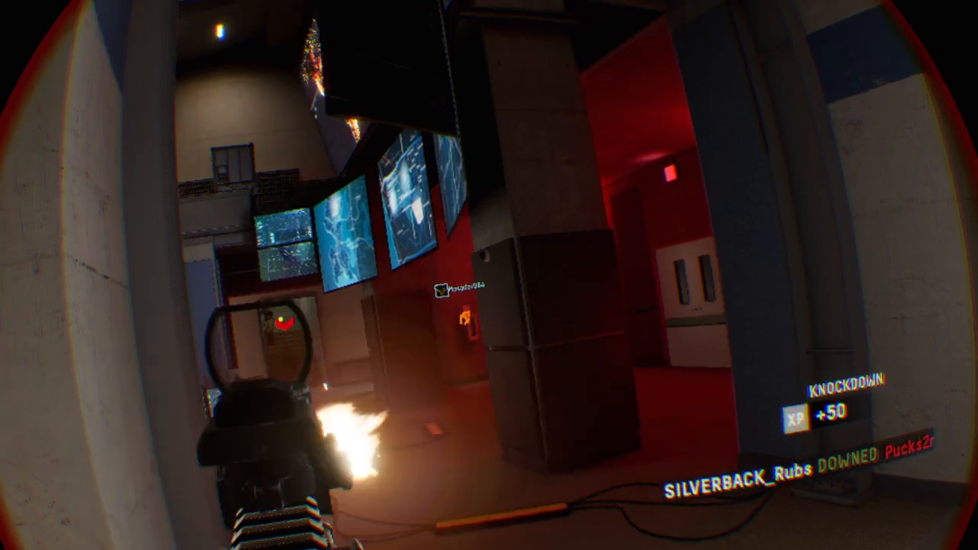
mouse_move(489, 275)
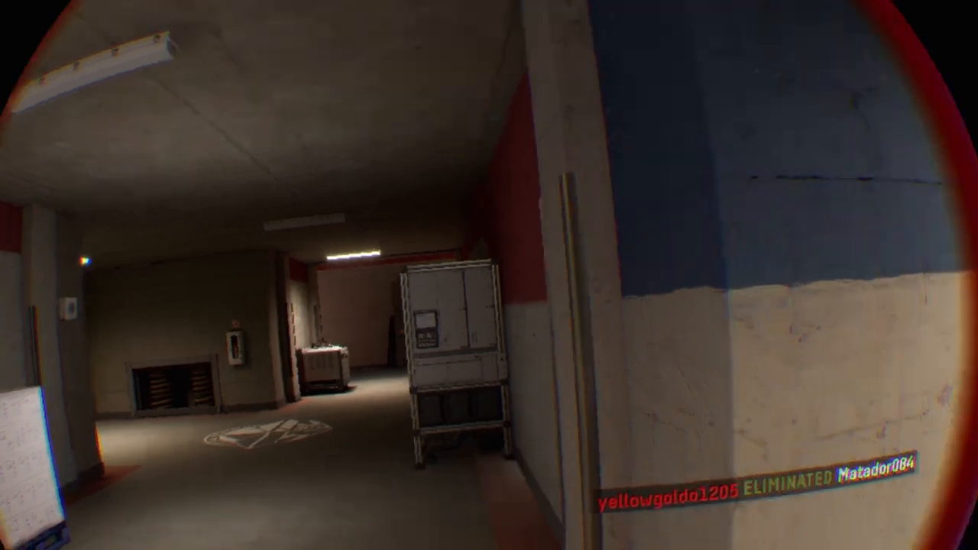
mouse_move(490, 276)
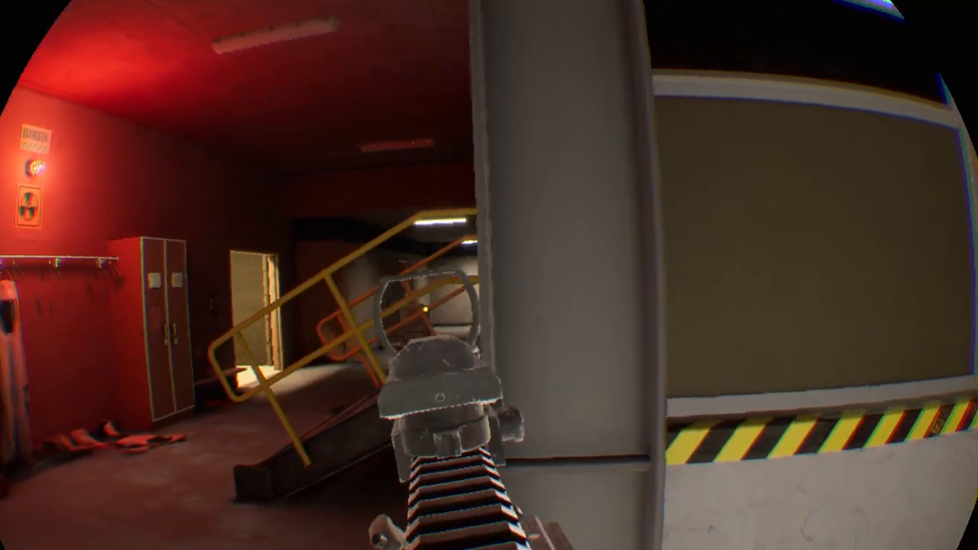
mouse_move(489, 275)
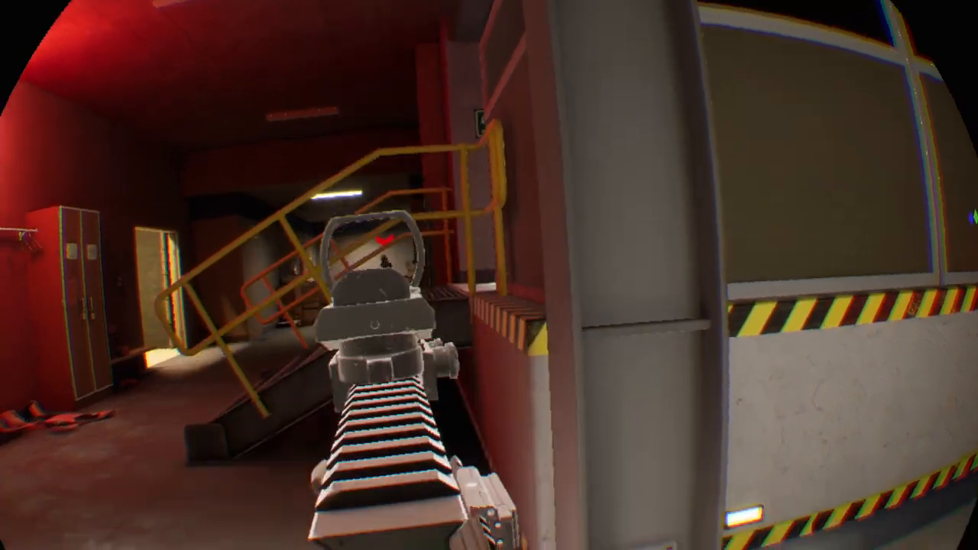
mouse_move(490, 275)
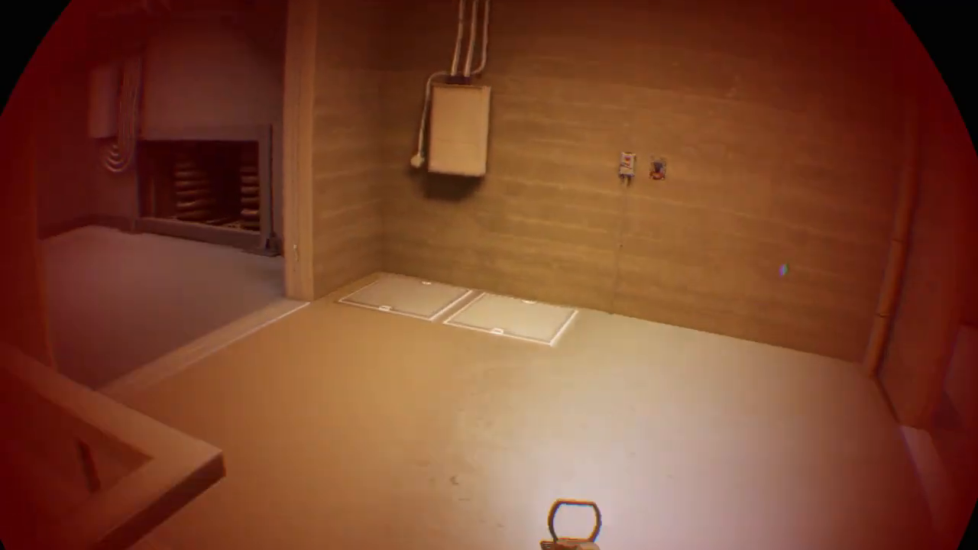
mouse_move(489, 275)
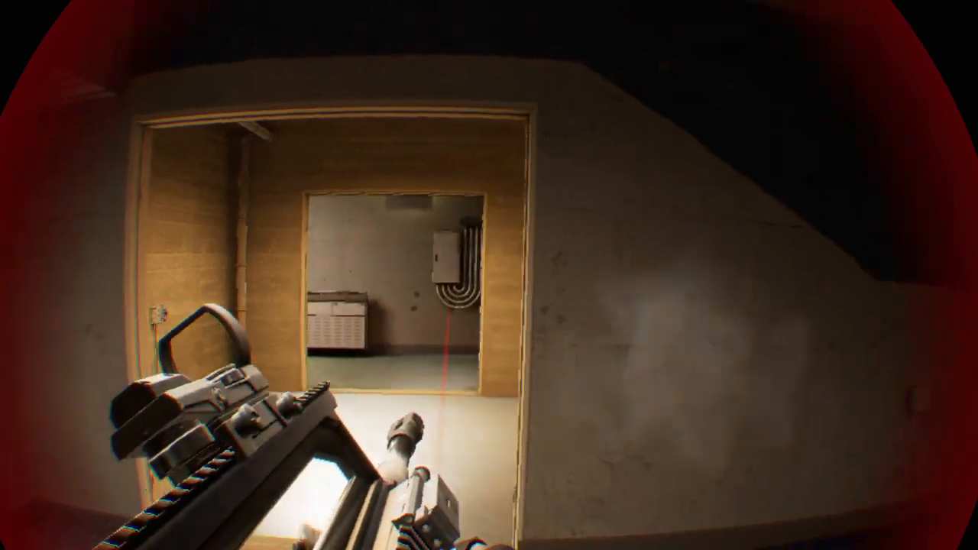
mouse_move(489, 275)
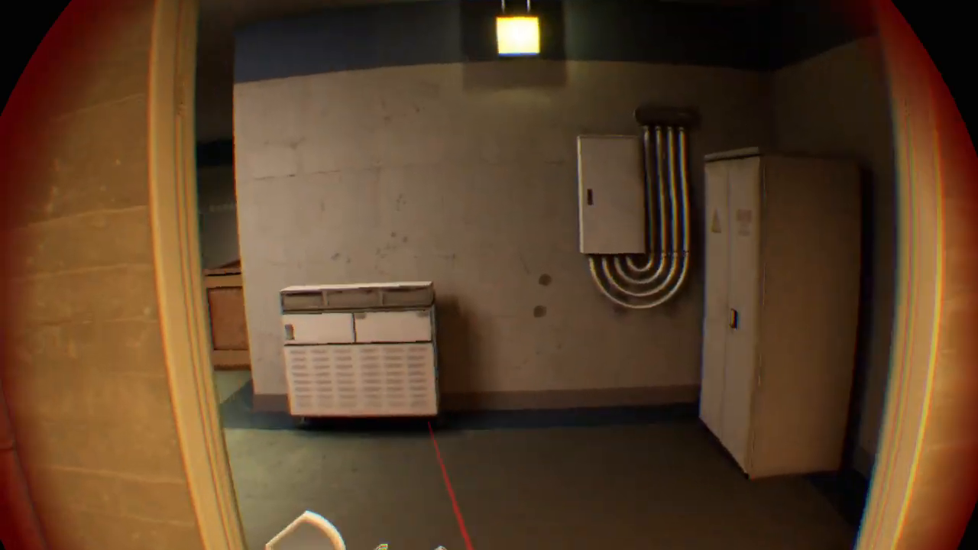
mouse_move(489, 275)
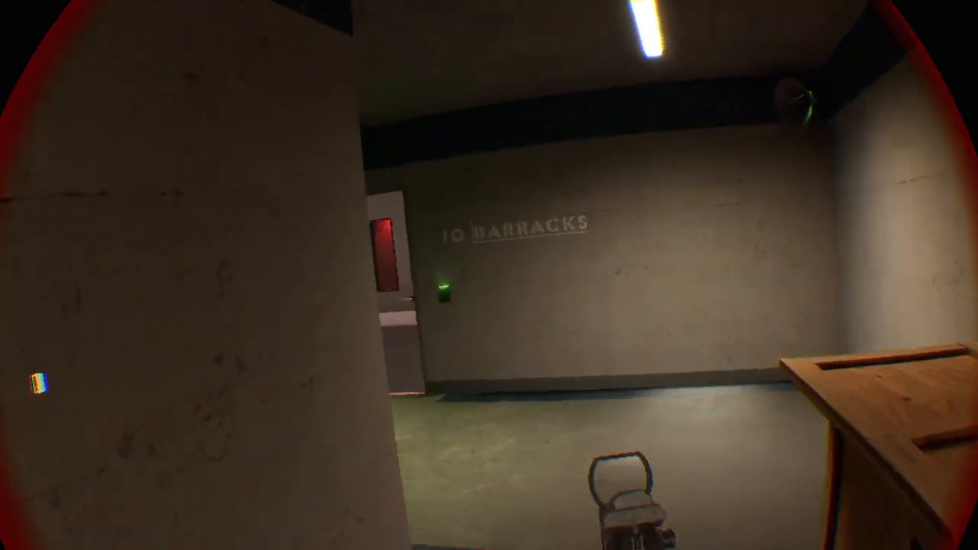
mouse_move(489, 275)
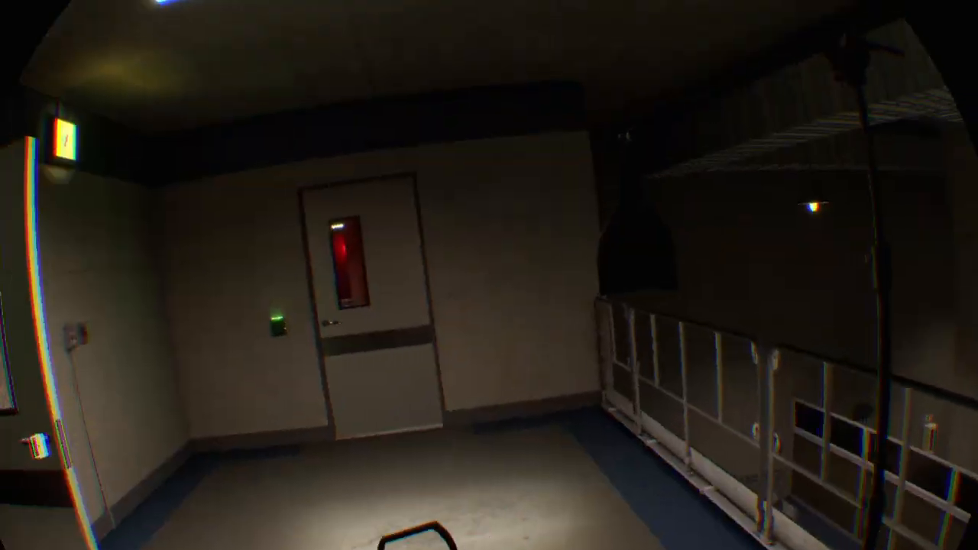
mouse_move(489, 275)
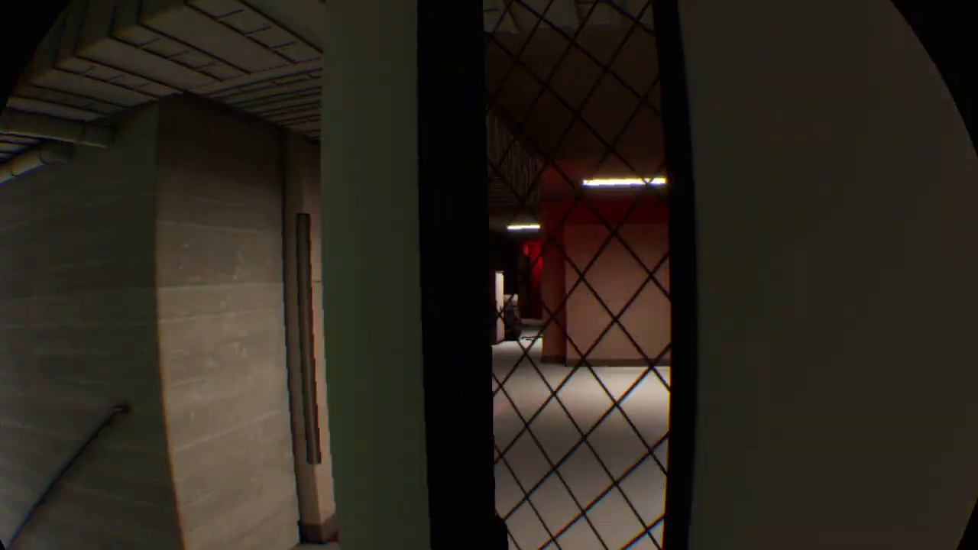
mouse_move(489, 275)
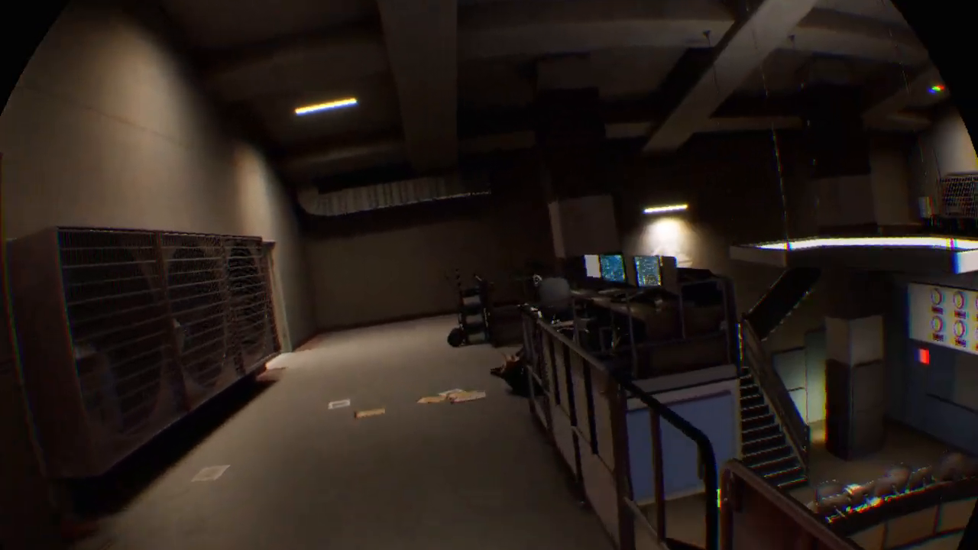
mouse_move(489, 275)
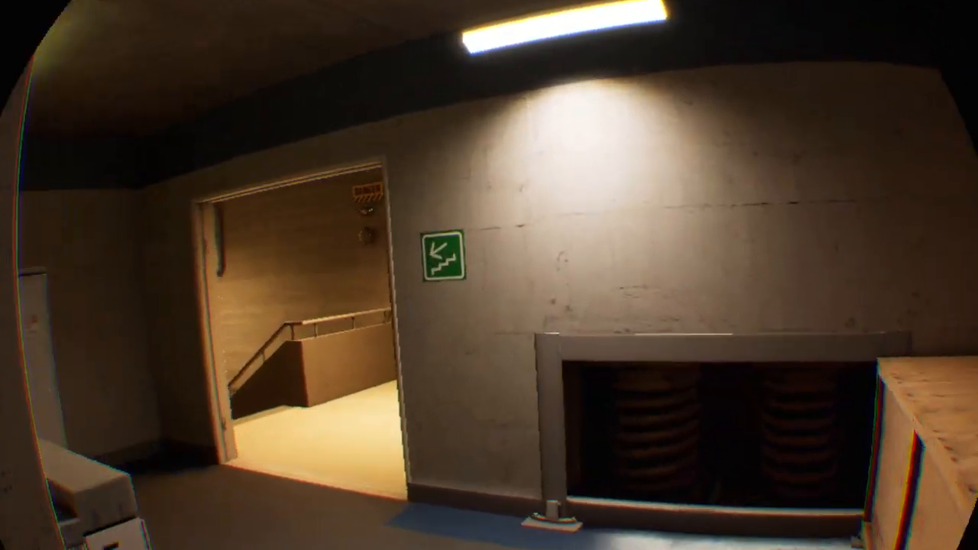
mouse_move(489, 275)
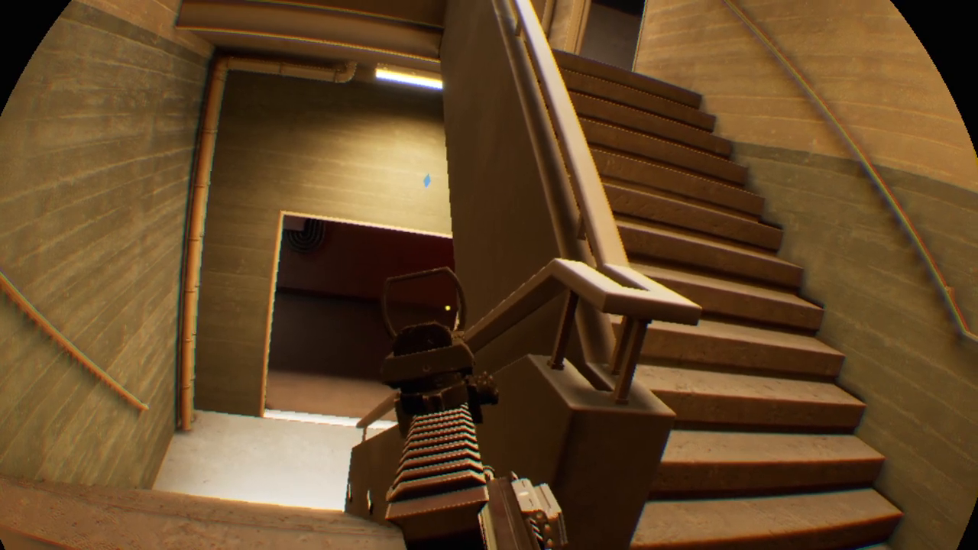
mouse_move(489, 276)
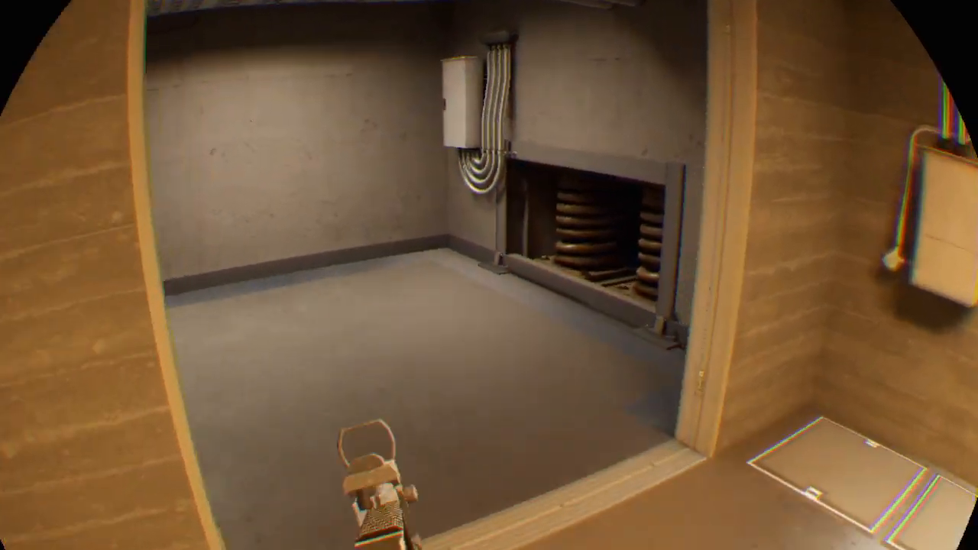
mouse_move(489, 276)
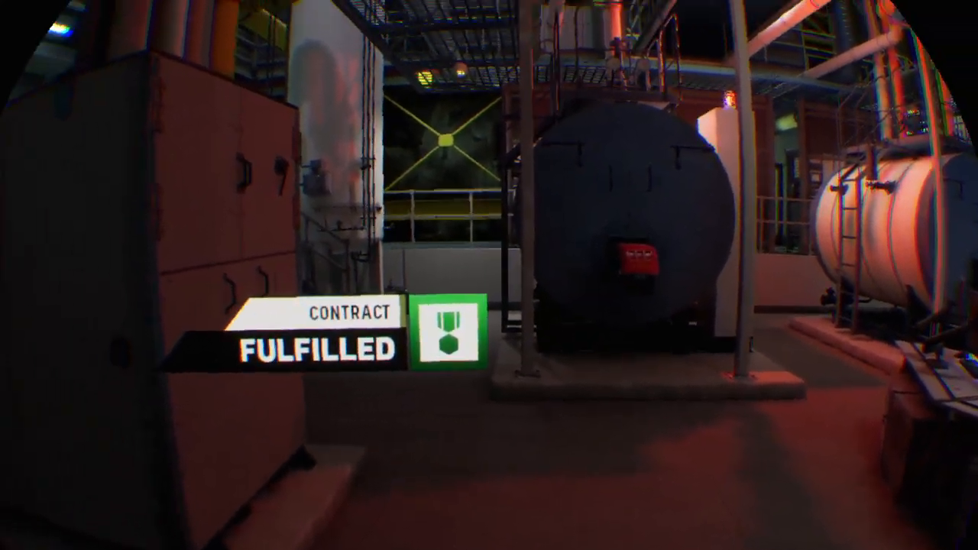
mouse_move(489, 275)
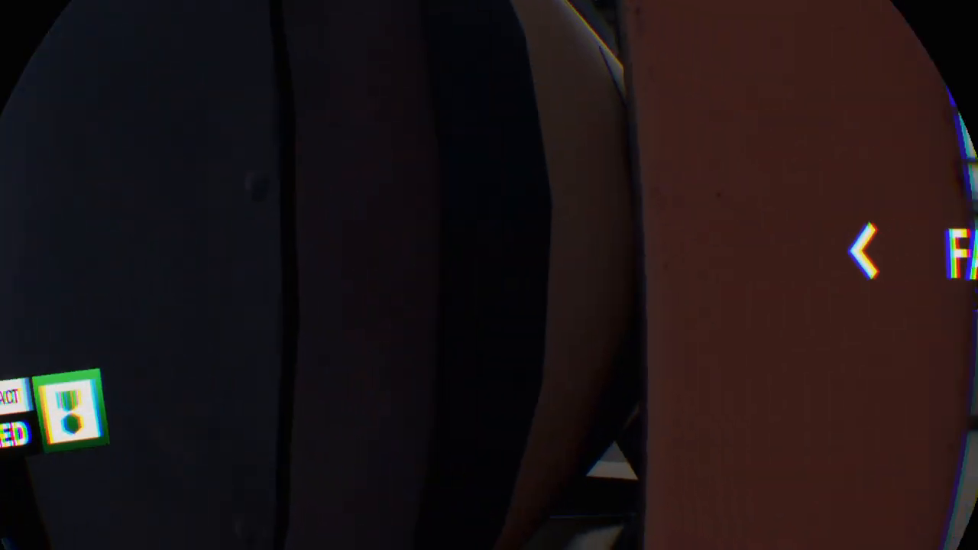